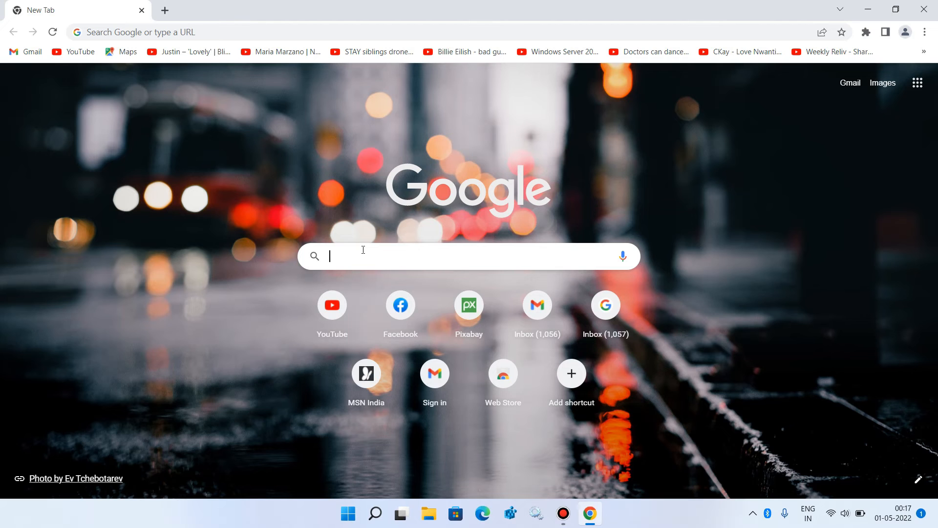
Run a Google search for "download bluetooth driver for windows 11".
{"action": "type", "text": "download bl"}
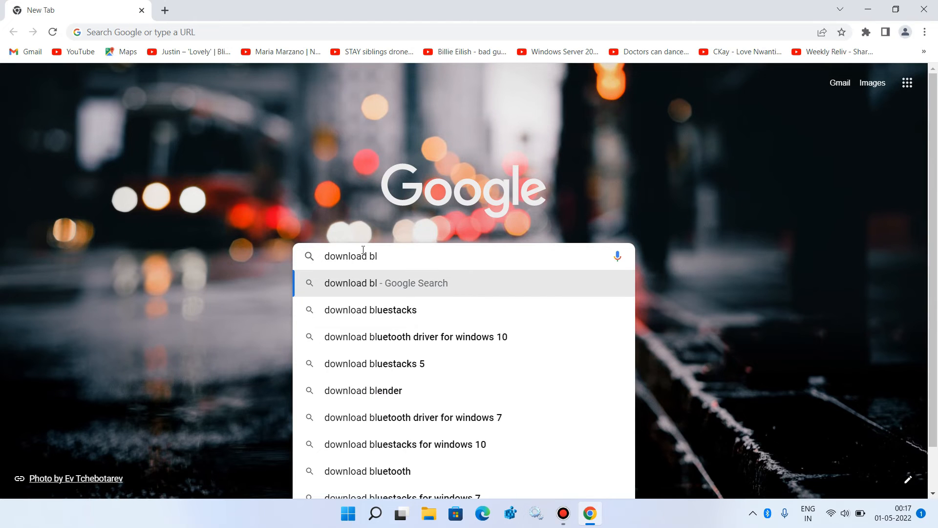
{"action": "type", "text": "utooth"}
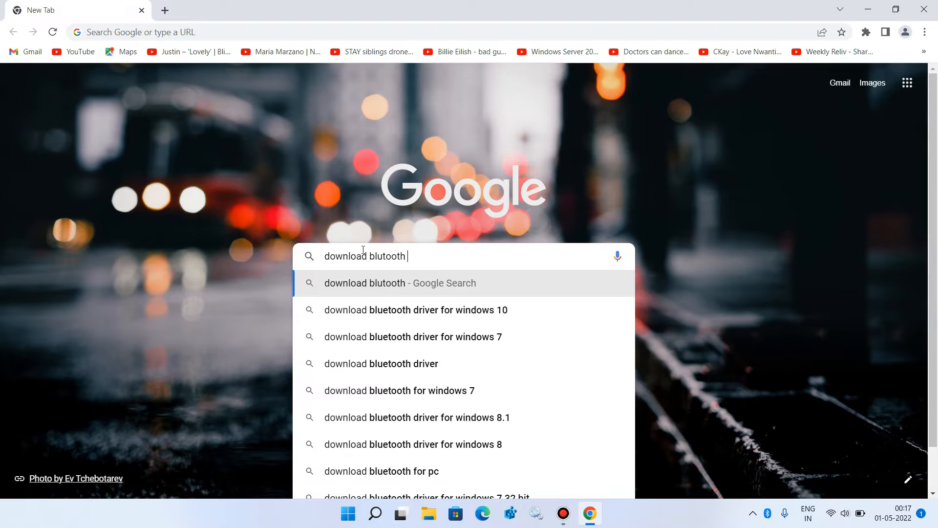
{"action": "type", "text": "driver"}
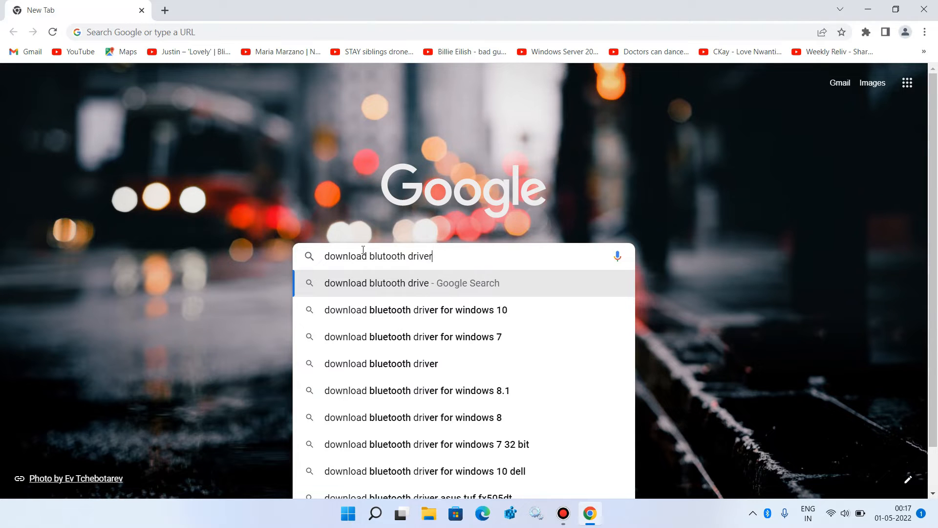
{"action": "left_click", "coordinate": [414, 310]}
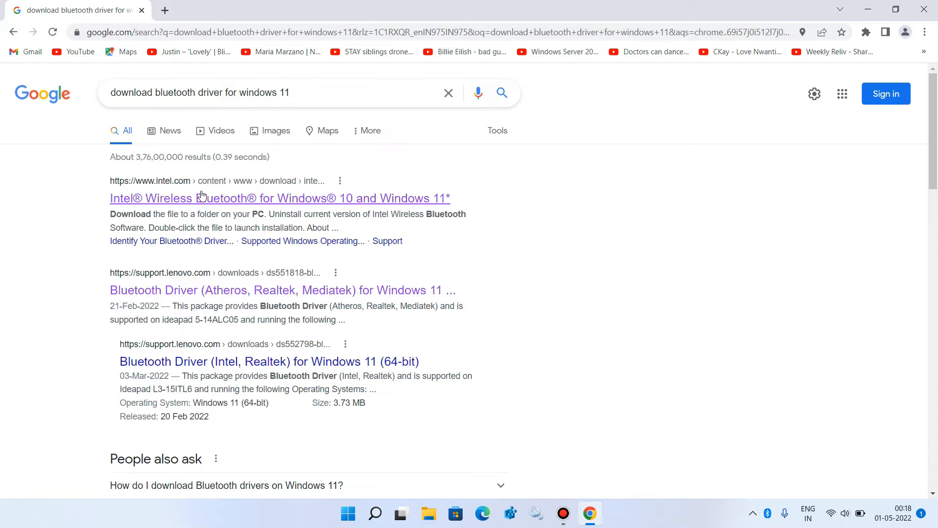
{"action": "mouse_move", "coordinate": [210, 202]}
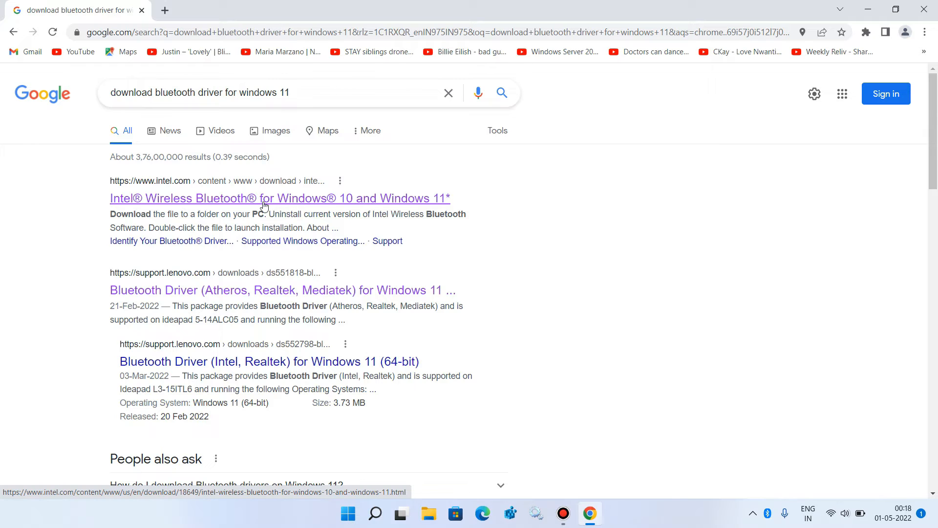
From the Intel Wireless Bluetooth result, start the Download .exe for the Windows 10/11 installer.
{"action": "left_click", "coordinate": [279, 198]}
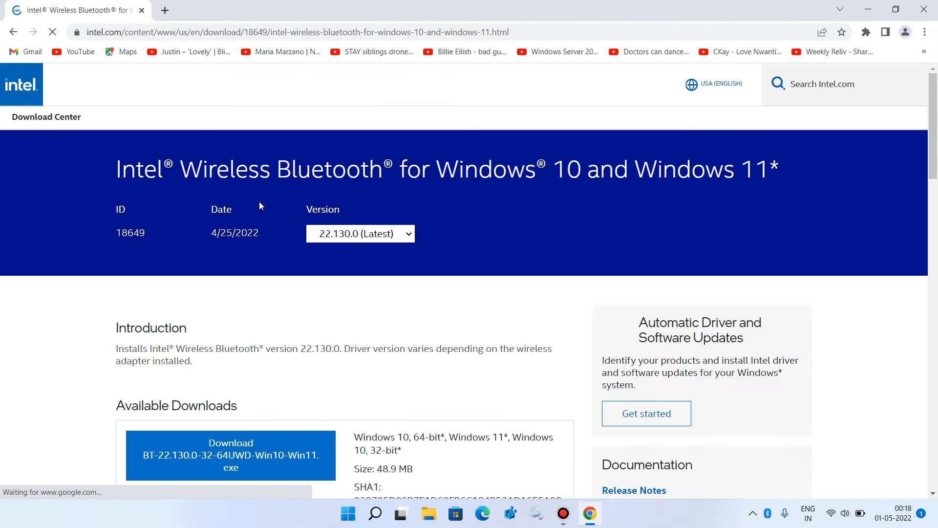
{"action": "scroll", "scroll_direction": "down", "scroll_amount": 3}
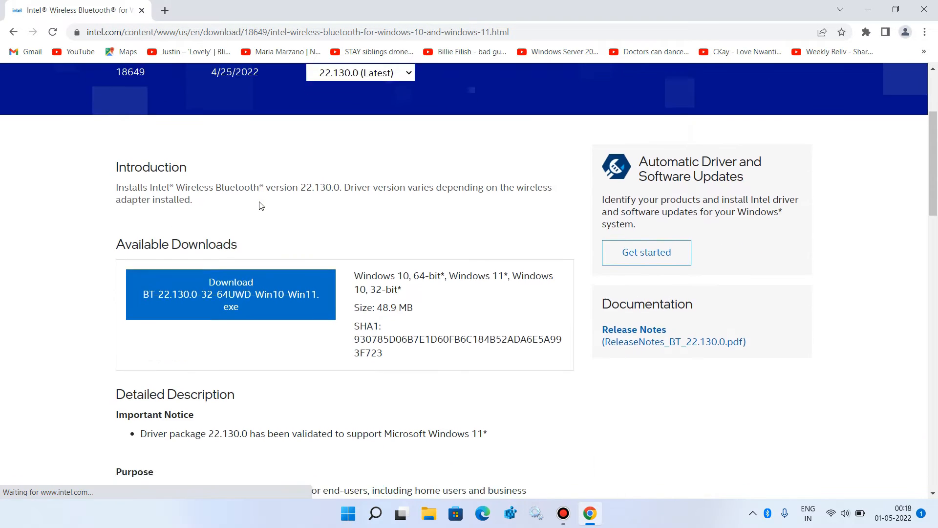
{"action": "scroll", "scroll_direction": "down", "scroll_amount": 3}
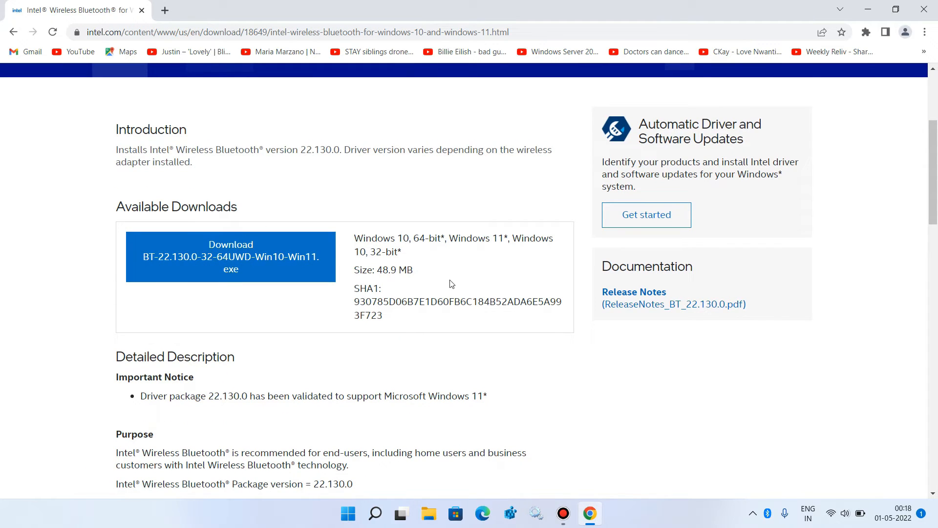
{"action": "mouse_move", "coordinate": [505, 255]}
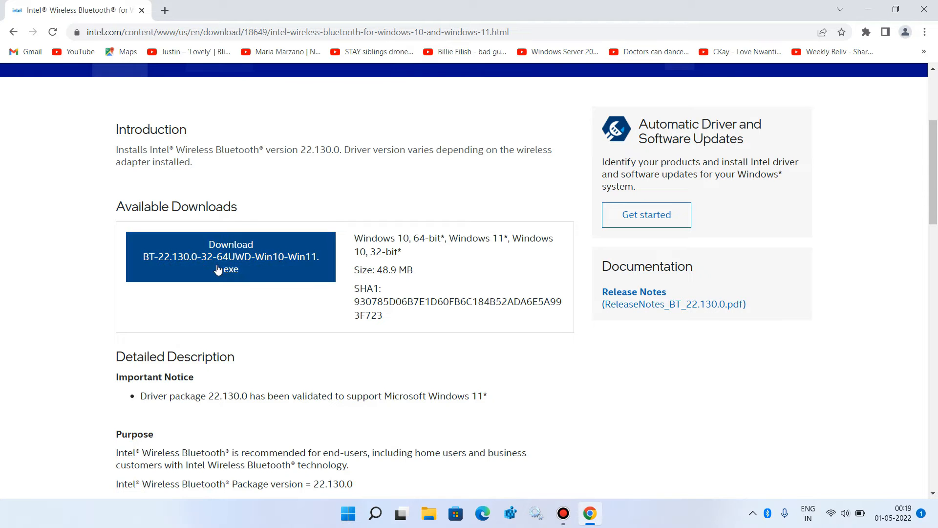
{"action": "left_click", "coordinate": [231, 257]}
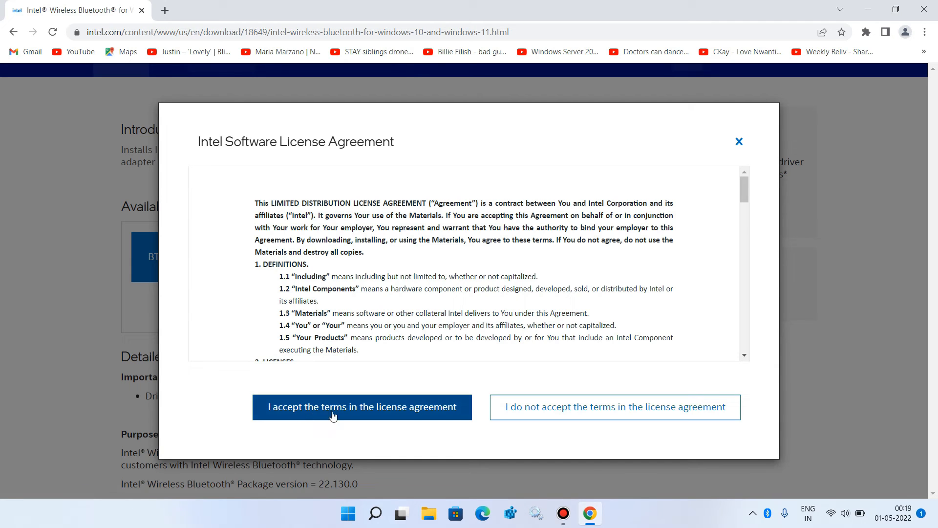
{"action": "mouse_move", "coordinate": [348, 420]}
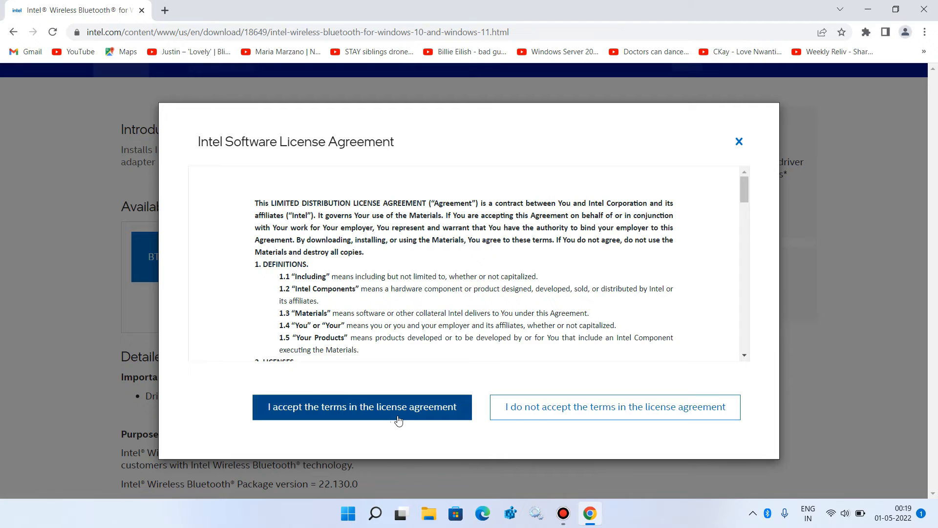
Accept Intel's license terms and show the downloaded 22.130.0 installer in its folder.
{"action": "left_click", "coordinate": [361, 406]}
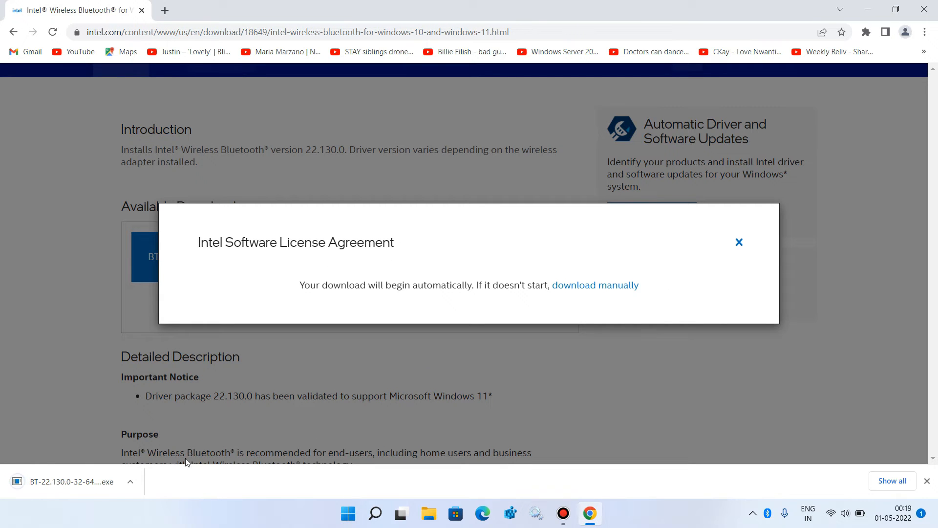
{"action": "left_click", "coordinate": [130, 482]}
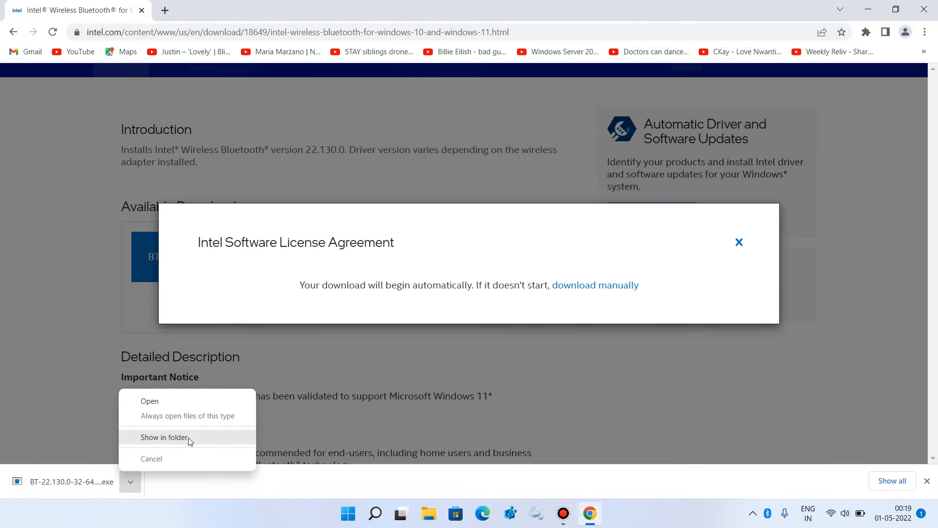
{"action": "left_click", "coordinate": [165, 437]}
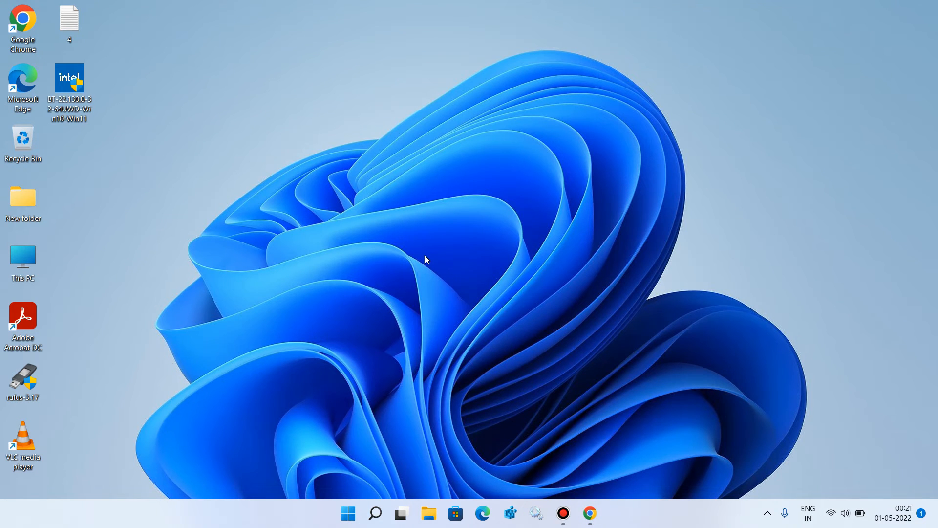
{"action": "mouse_move", "coordinate": [384, 243]}
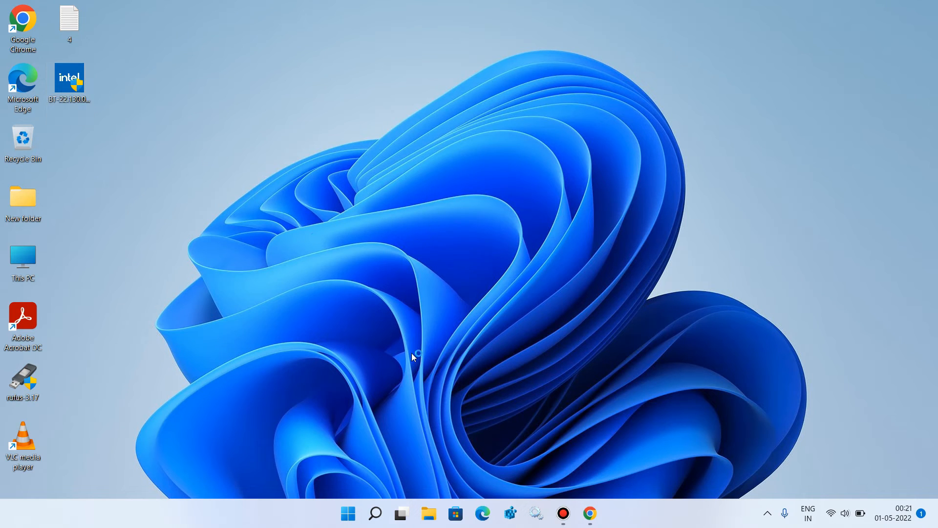
Launch the installer from the desktop and continue past both welcome screens.
{"action": "double_click", "coordinate": [70, 81]}
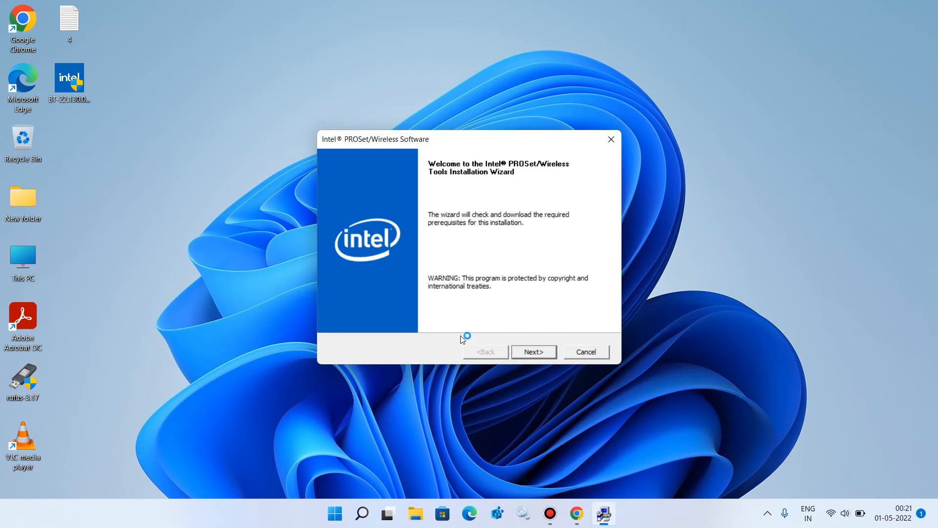
{"action": "left_click", "coordinate": [532, 351]}
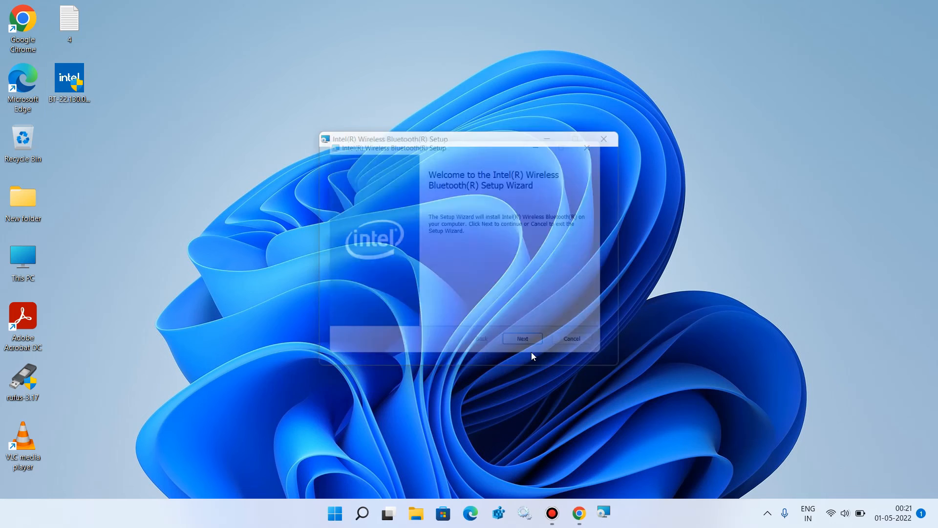
{"action": "left_click", "coordinate": [521, 338]}
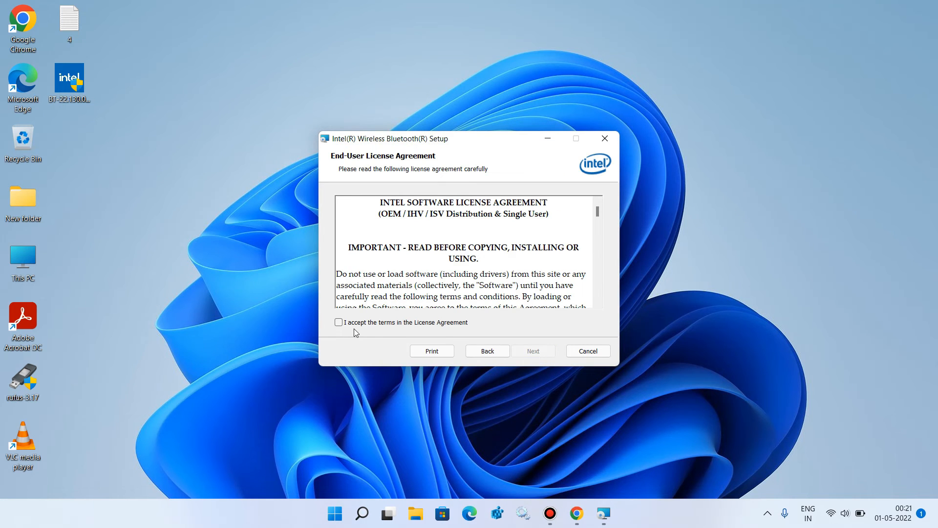
{"action": "mouse_move", "coordinate": [438, 329]}
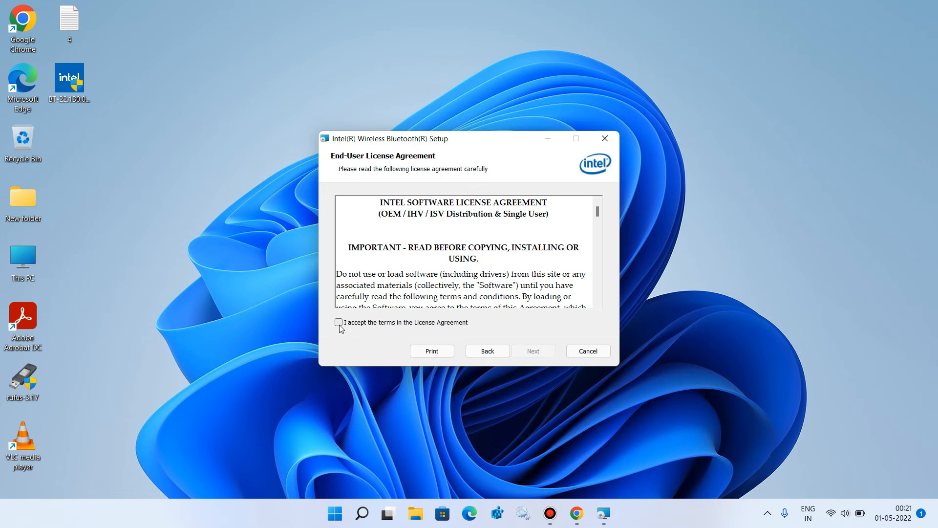
Accept the end-user license agreement and choose the Typical setup type.
{"action": "left_click", "coordinate": [338, 321]}
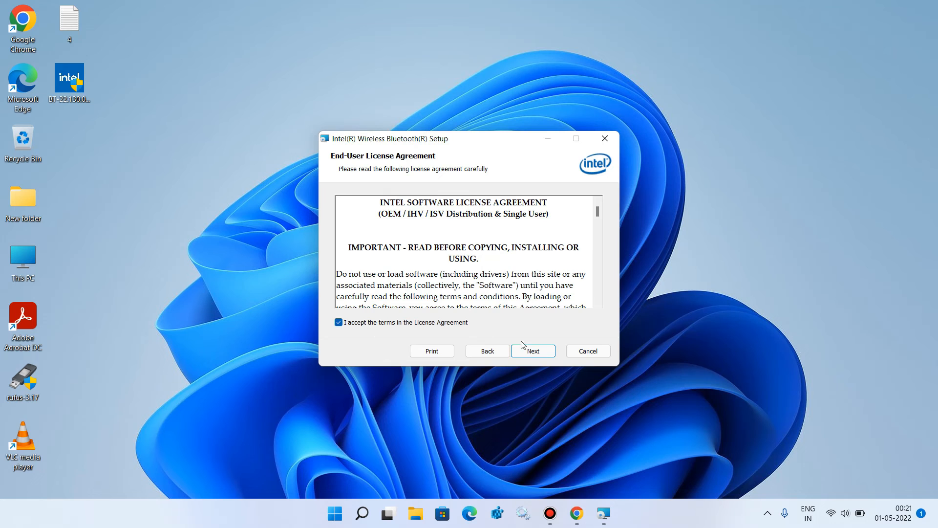
{"action": "left_click", "coordinate": [531, 351]}
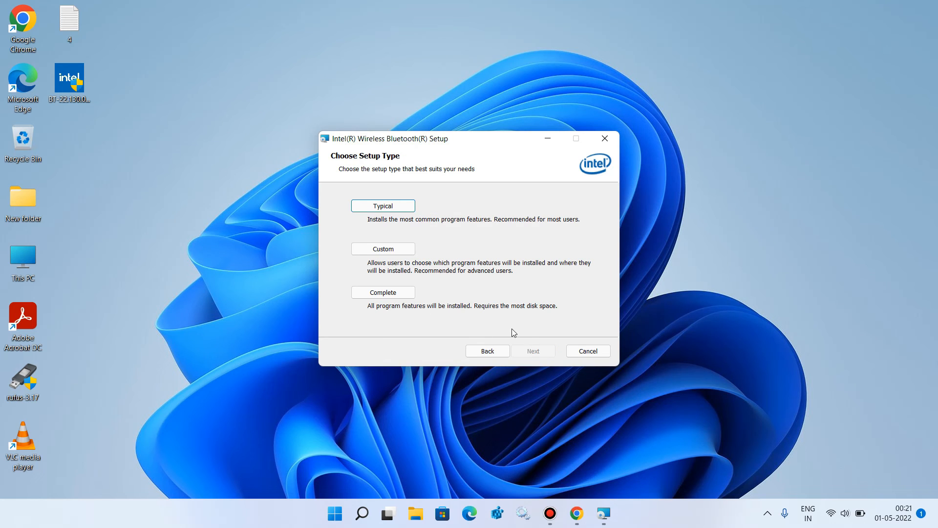
{"action": "left_click", "coordinate": [531, 351]}
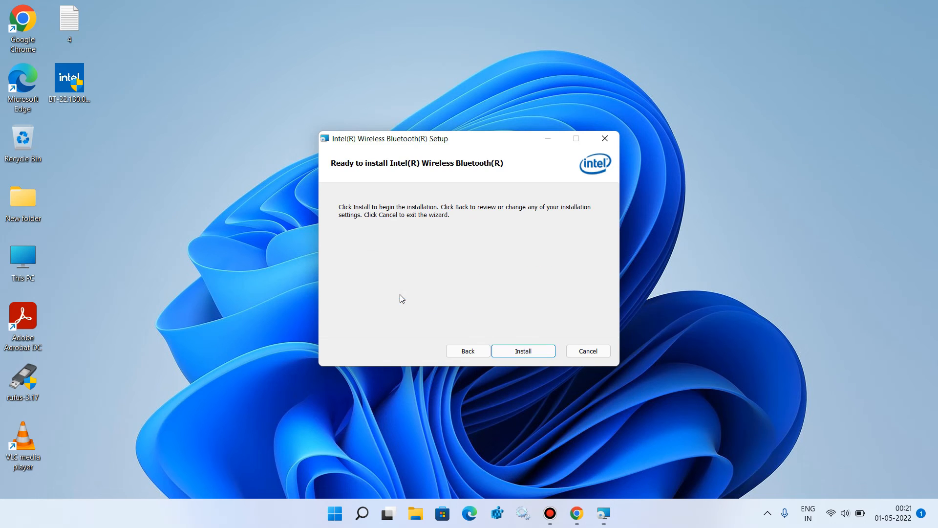
Install the Intel Wireless Bluetooth driver and finish the completed wizard.
{"action": "left_click", "coordinate": [522, 351]}
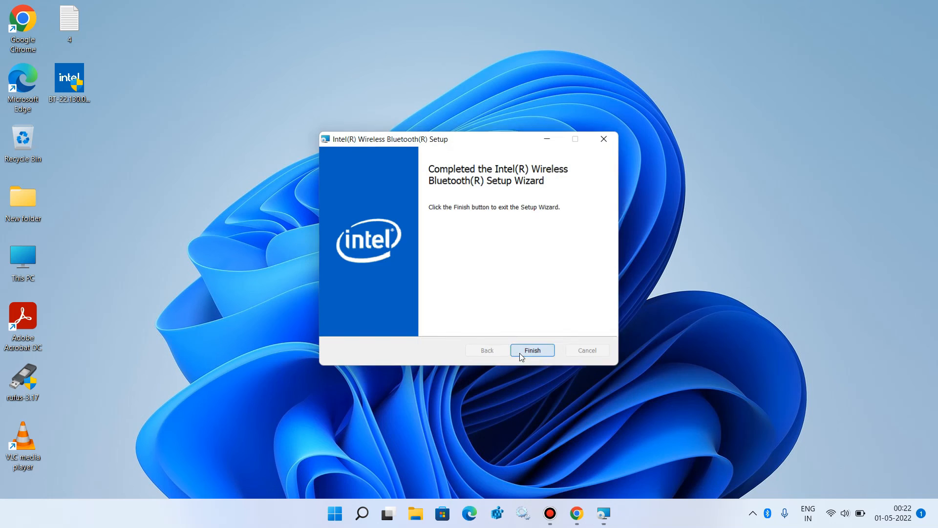
{"action": "left_click", "coordinate": [531, 349]}
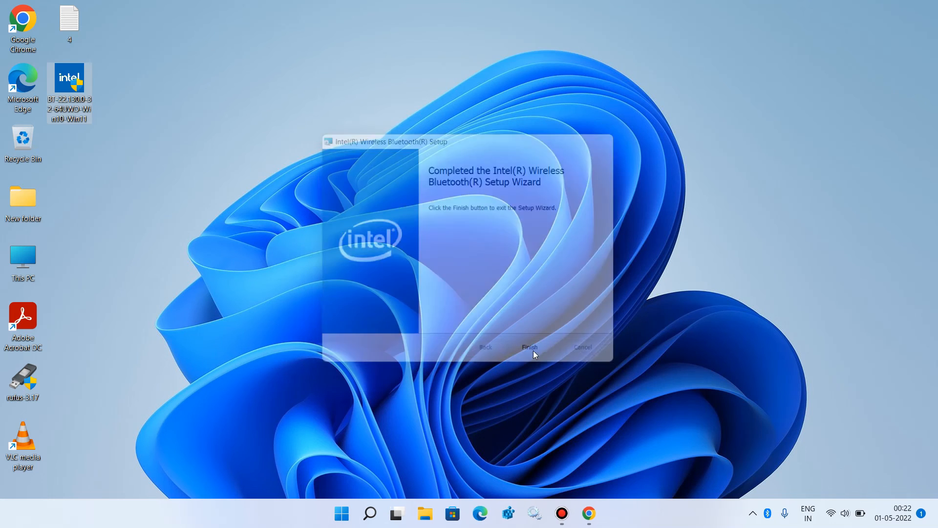
{"action": "left_click", "coordinate": [528, 347]}
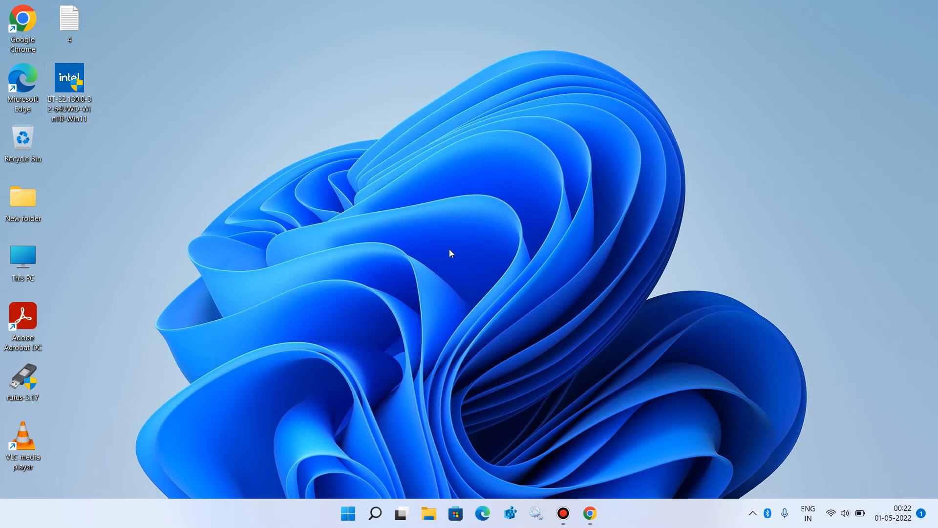